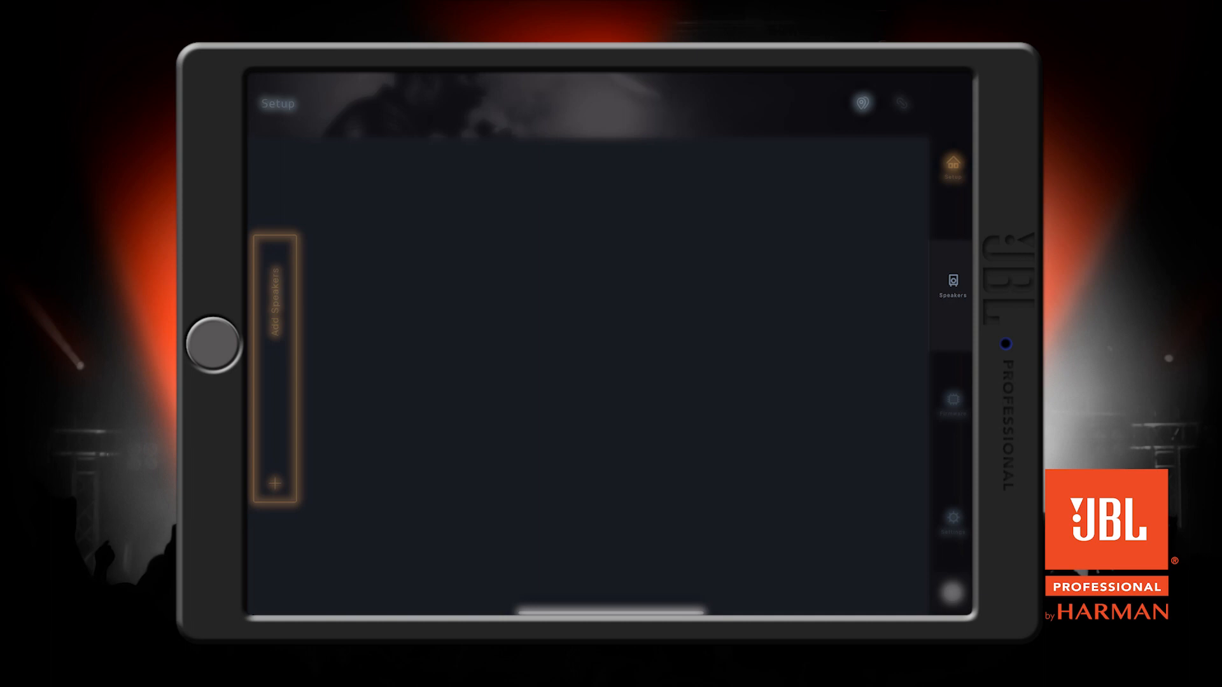
Step: Choose Add Speakers on the Setup screen to begin adding a speaker
click(951, 282)
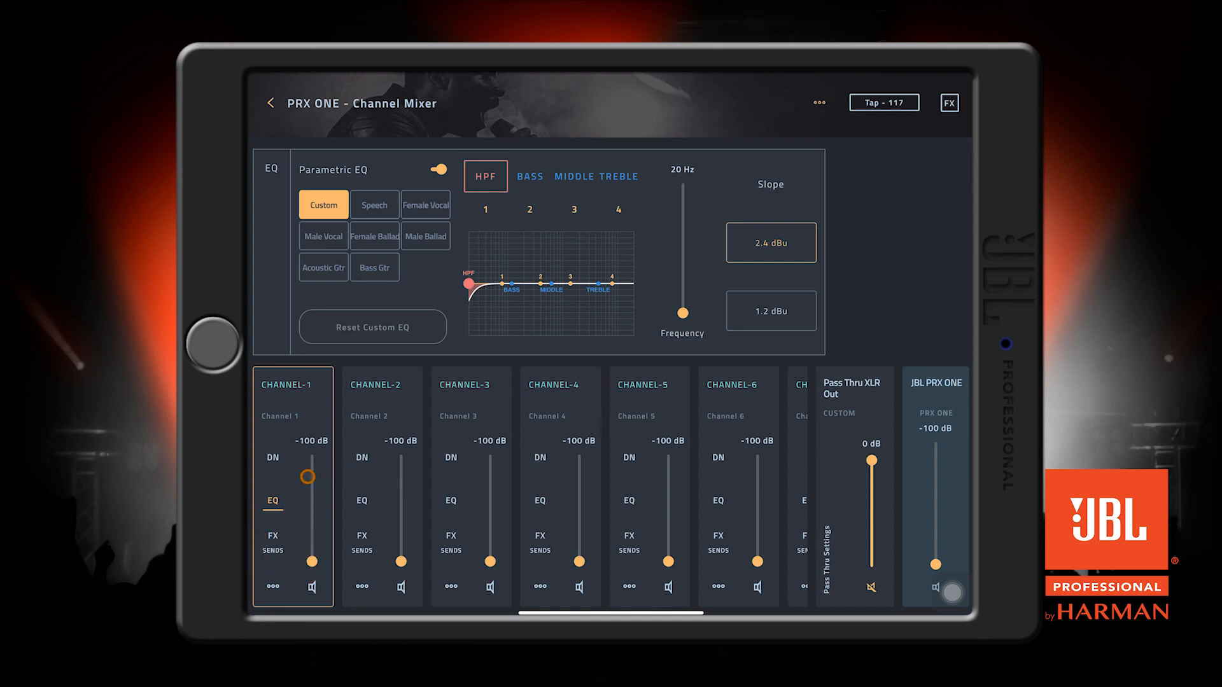
Step: Scroll Channel 1's strip and open its Dynamics (DN) panel with Gate and Compressor
drag(310, 475, 273, 448)
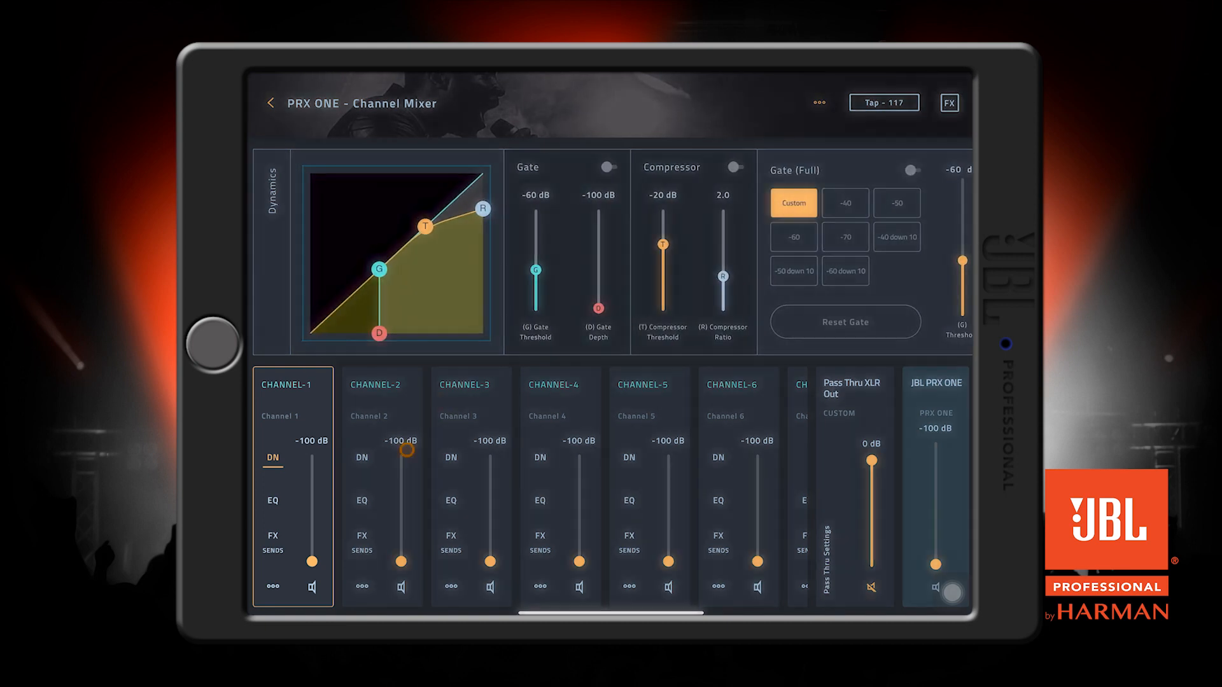
click(272, 586)
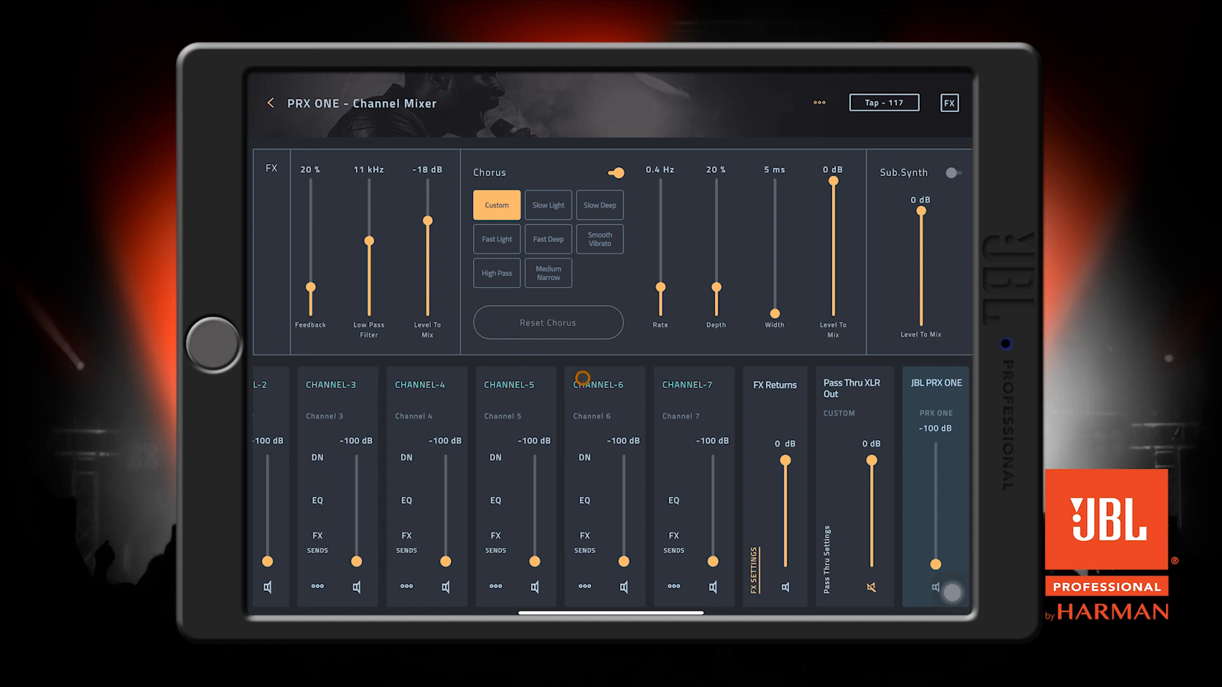
Step: Open the main FX settings from the top-right FX button
click(950, 102)
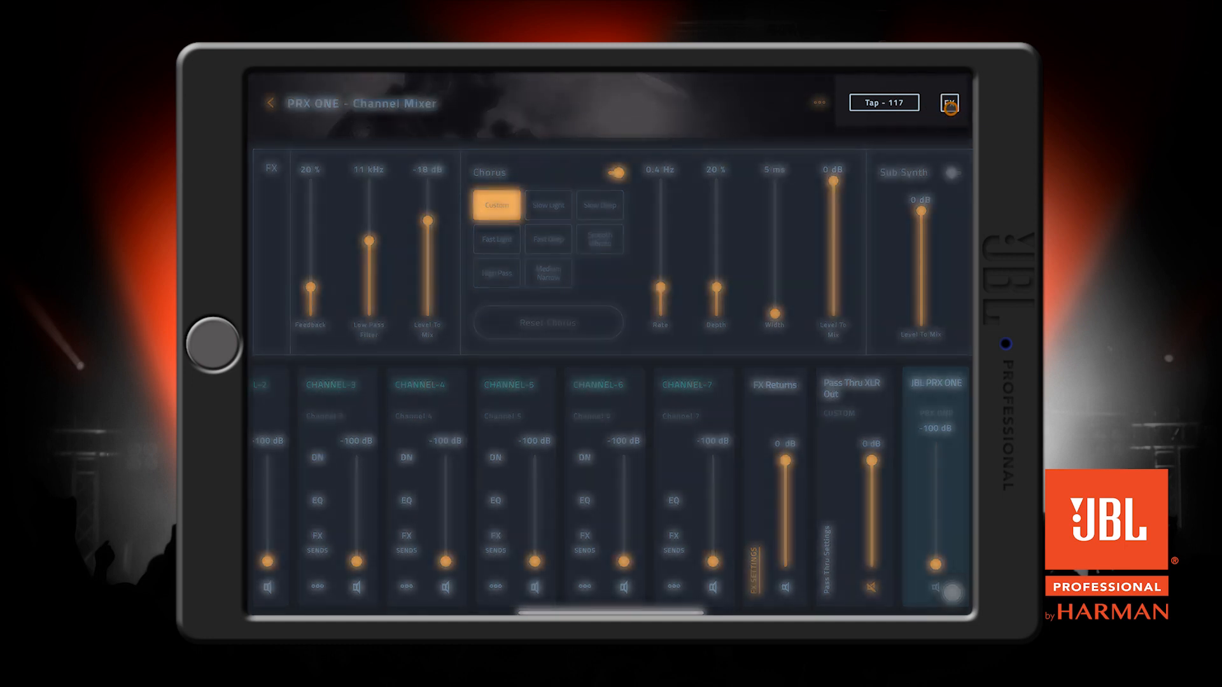